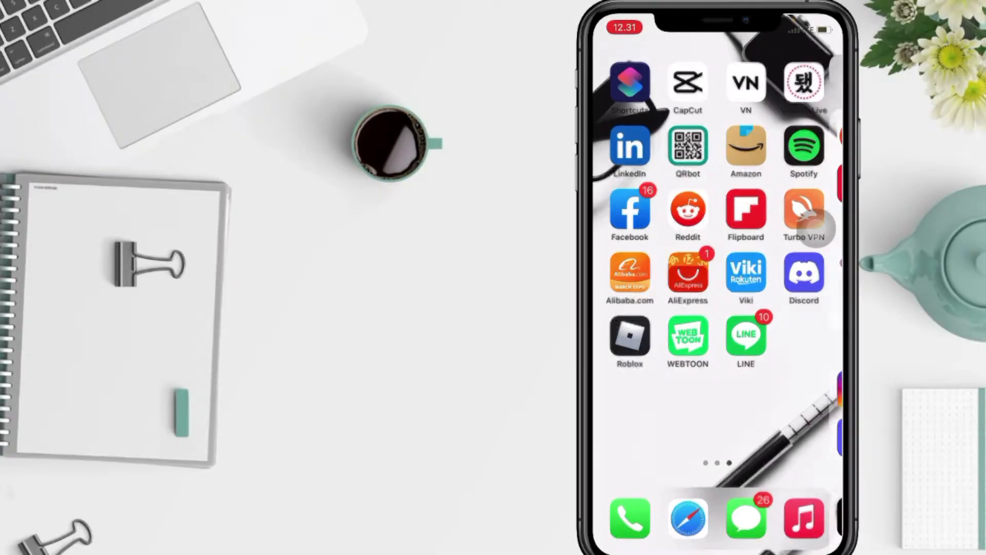
# Launch LINE from the home screen and open Settings from the Home tab.
pyautogui.hscroll(-3)
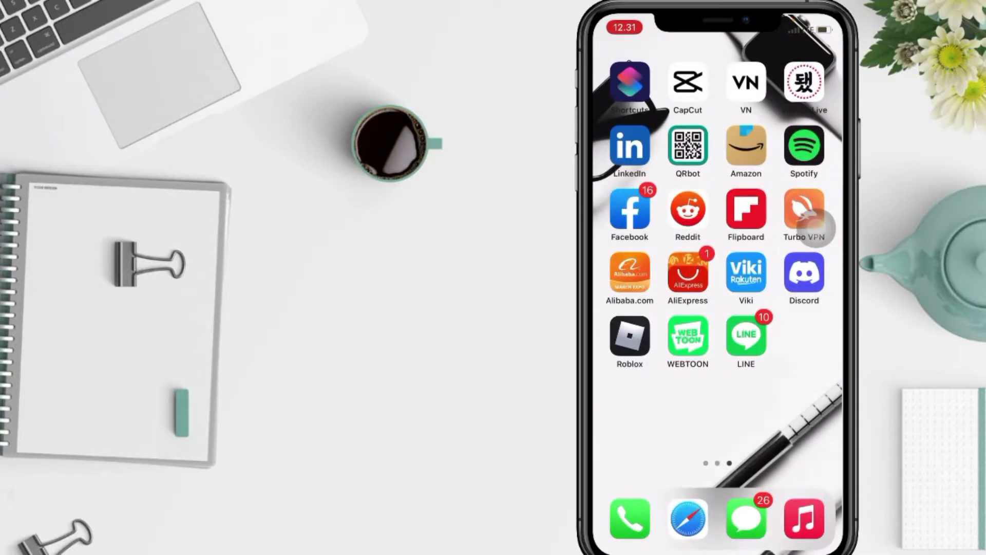
pyautogui.hscroll(-3)
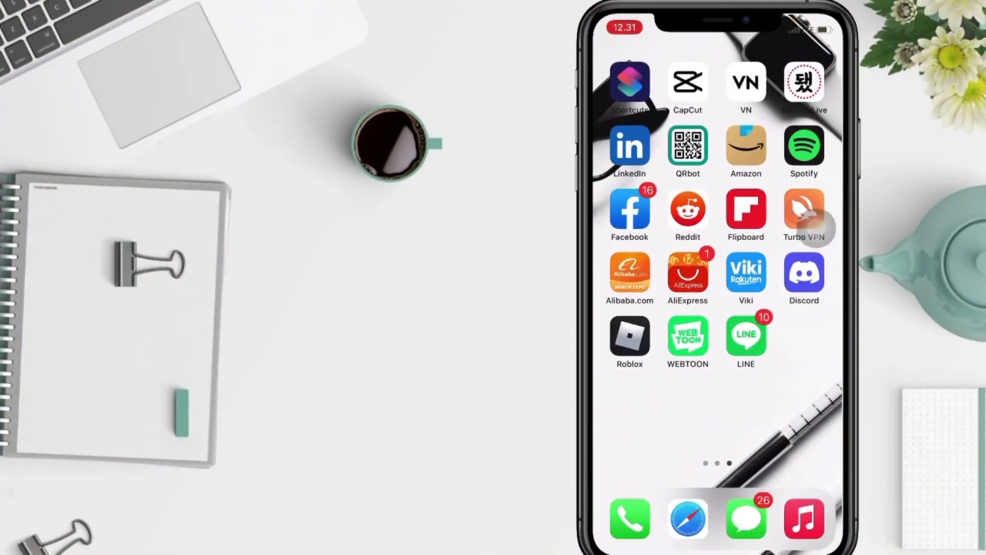
pyautogui.click(745, 336)
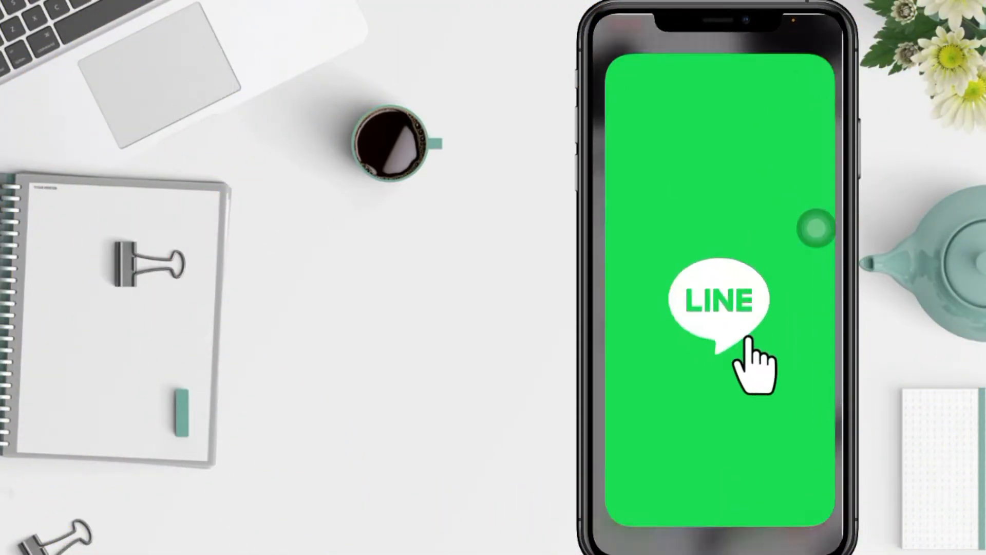
pyautogui.click(717, 299)
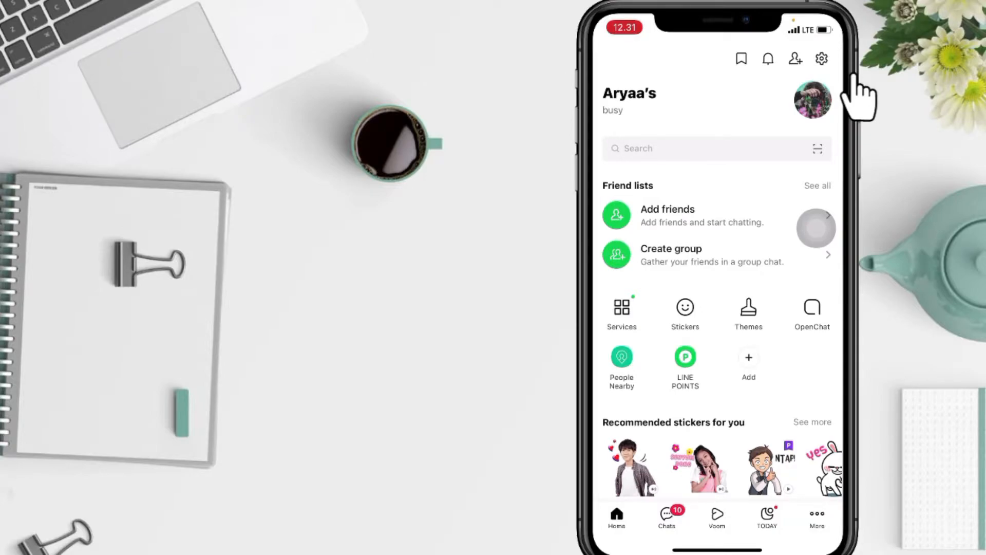
pyautogui.click(821, 58)
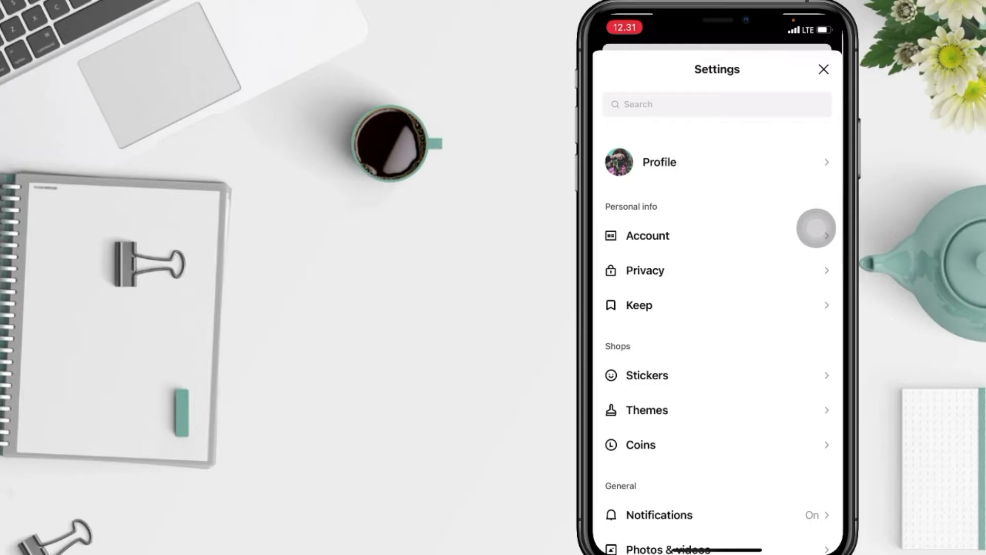
# Go to Account settings and open the Password change screen.
pyautogui.click(646, 235)
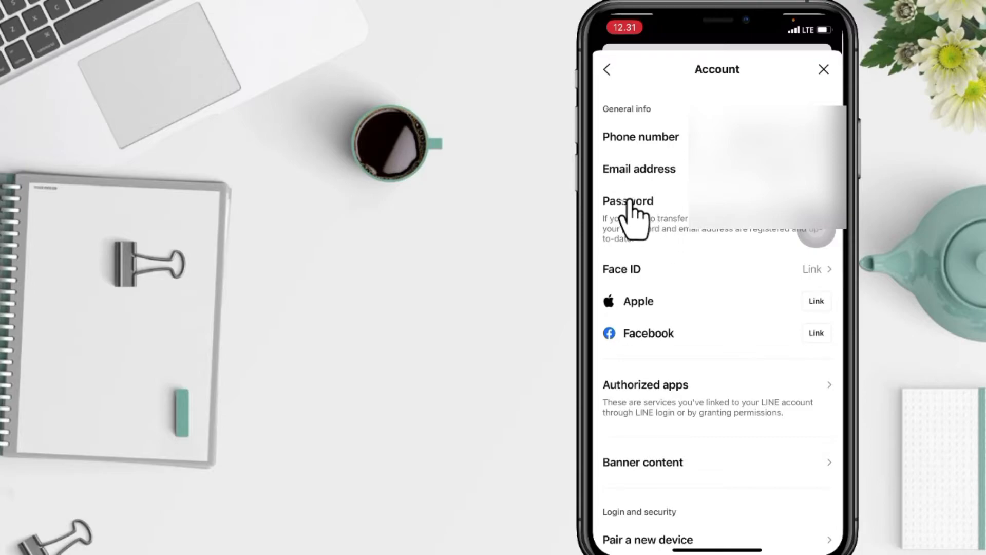
pyautogui.click(627, 201)
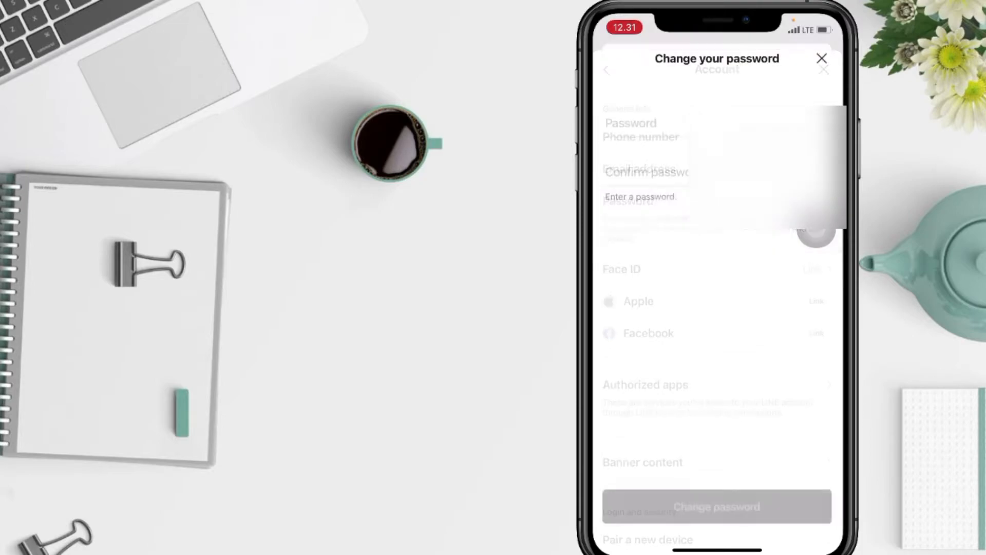
# Enter the new password in both fields and tap Change password.
pyautogui.click(717, 123)
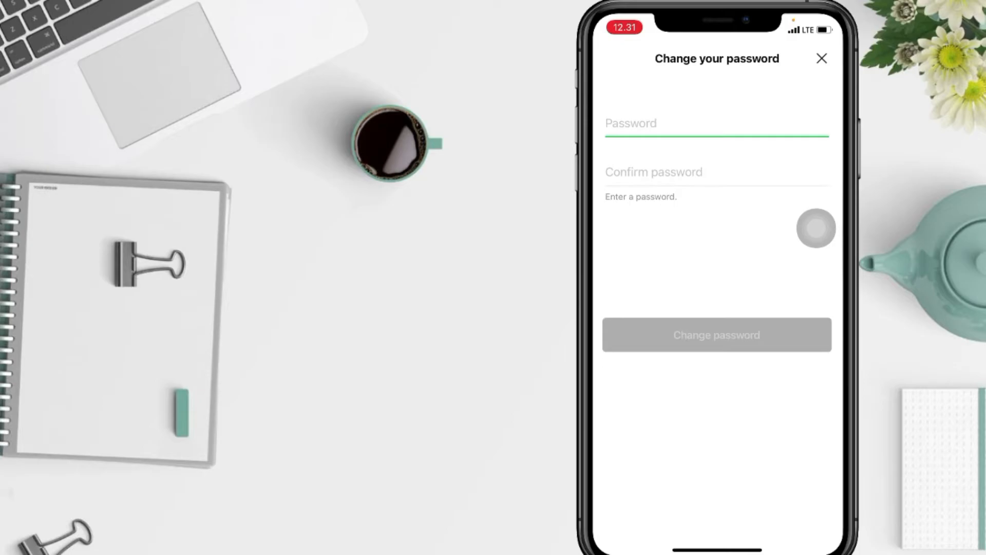
pyautogui.click(692, 123)
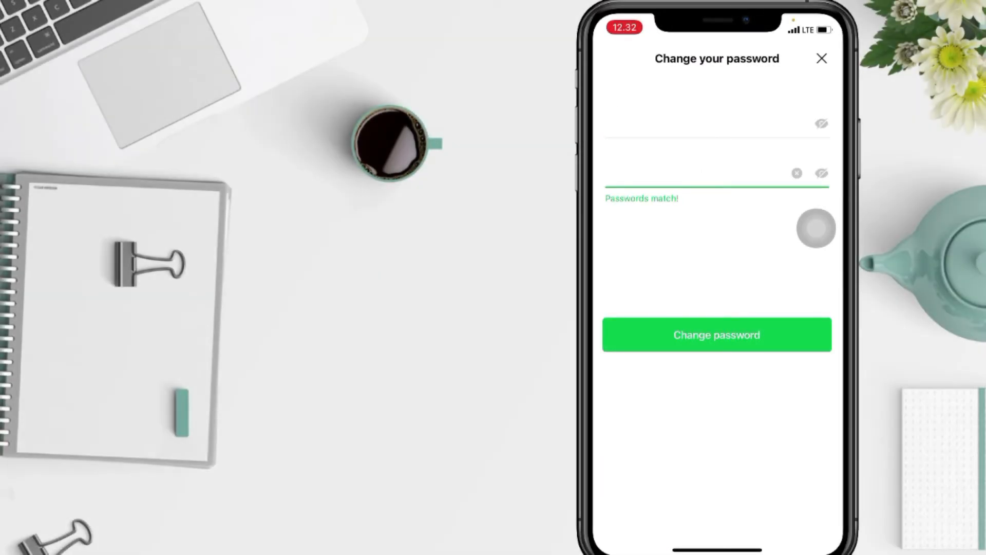
pyautogui.click(716, 334)
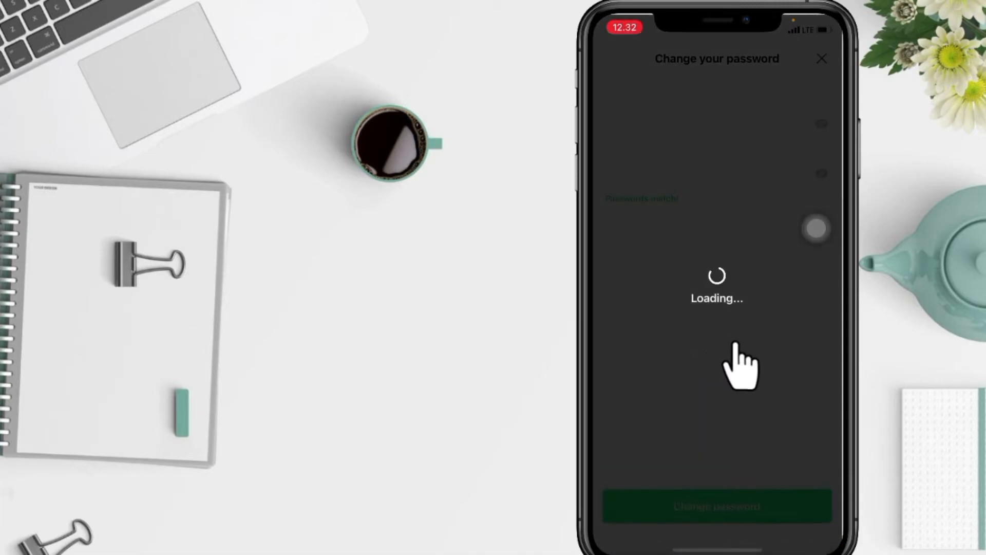